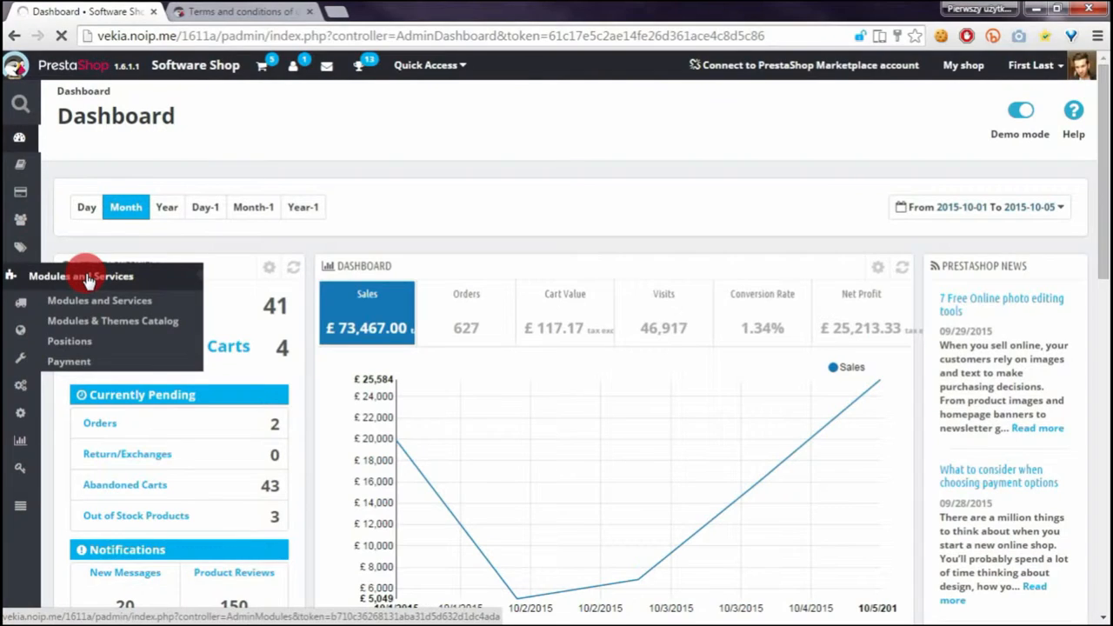
# Open Modules and Services and choose passcms.zip as the new module file.
pyautogui.click(99, 300)
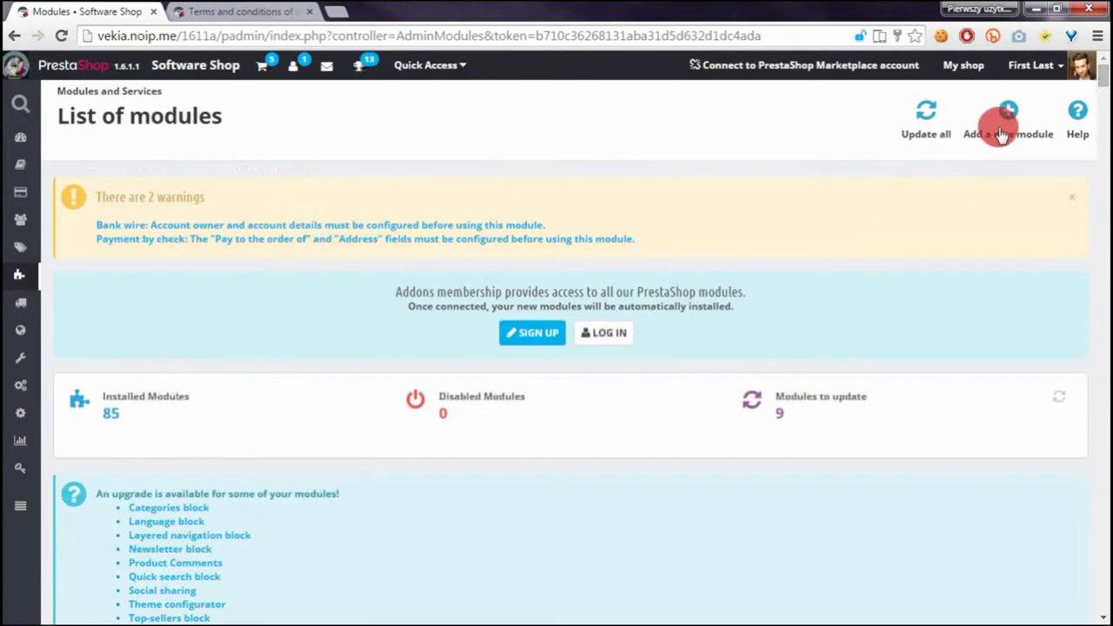
pyautogui.click(1008, 117)
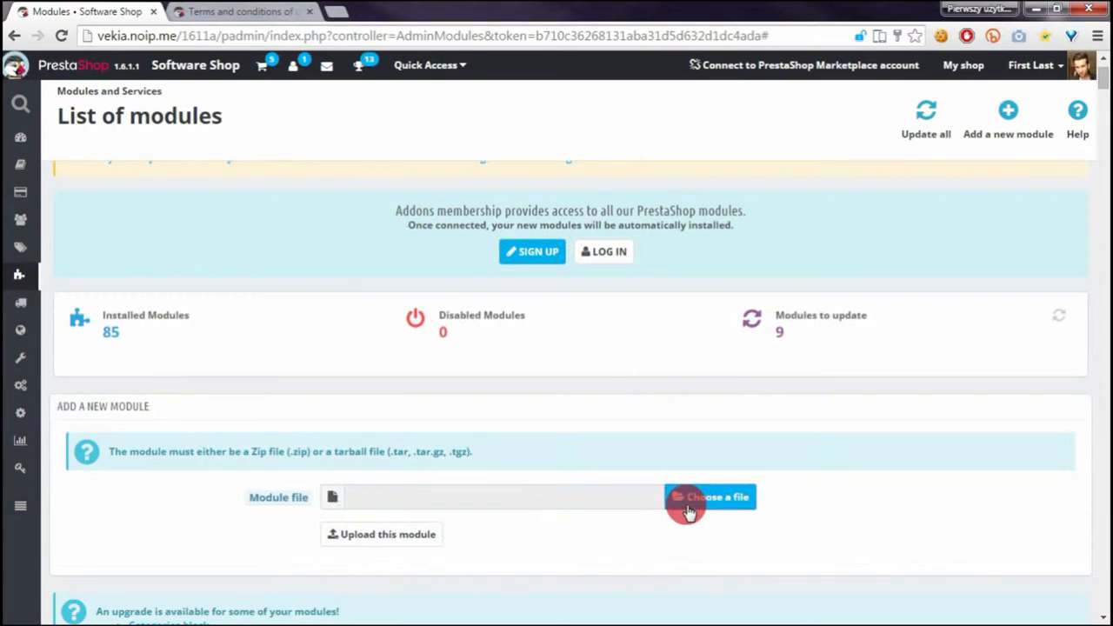
pyautogui.click(711, 497)
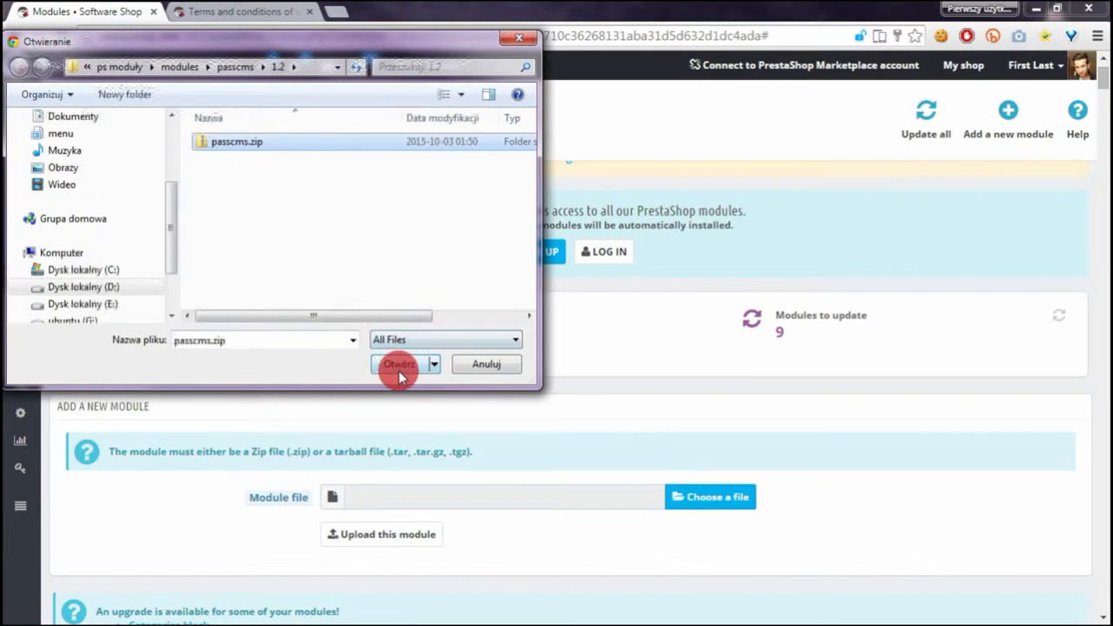
pyautogui.click(398, 363)
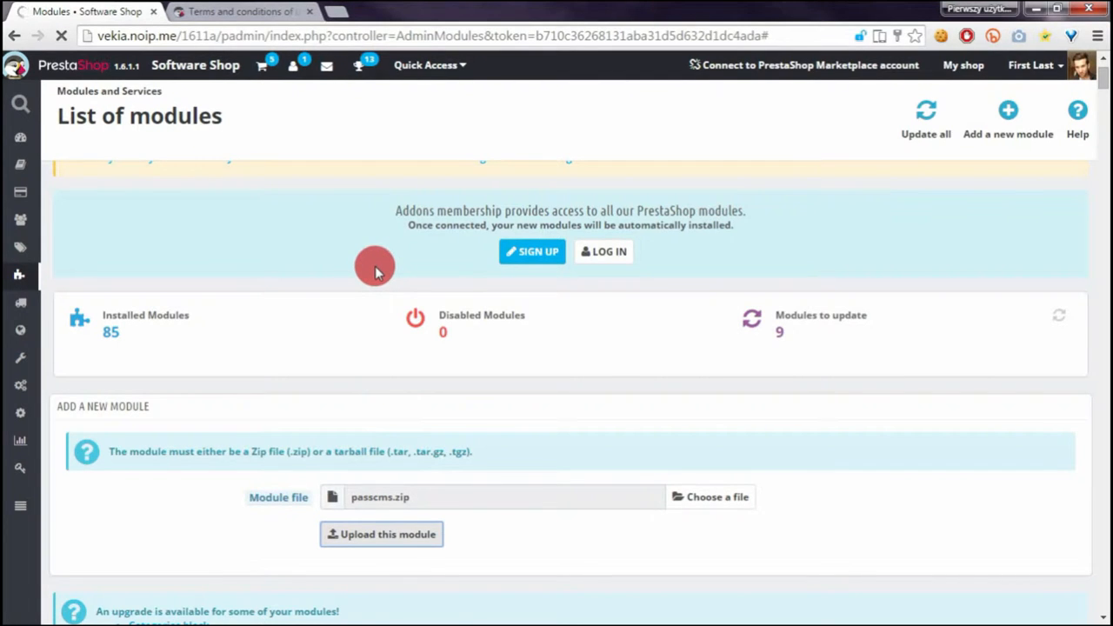
# Upload passcms.zip and install Password Protected CMS from the modules list.
pyautogui.click(381, 534)
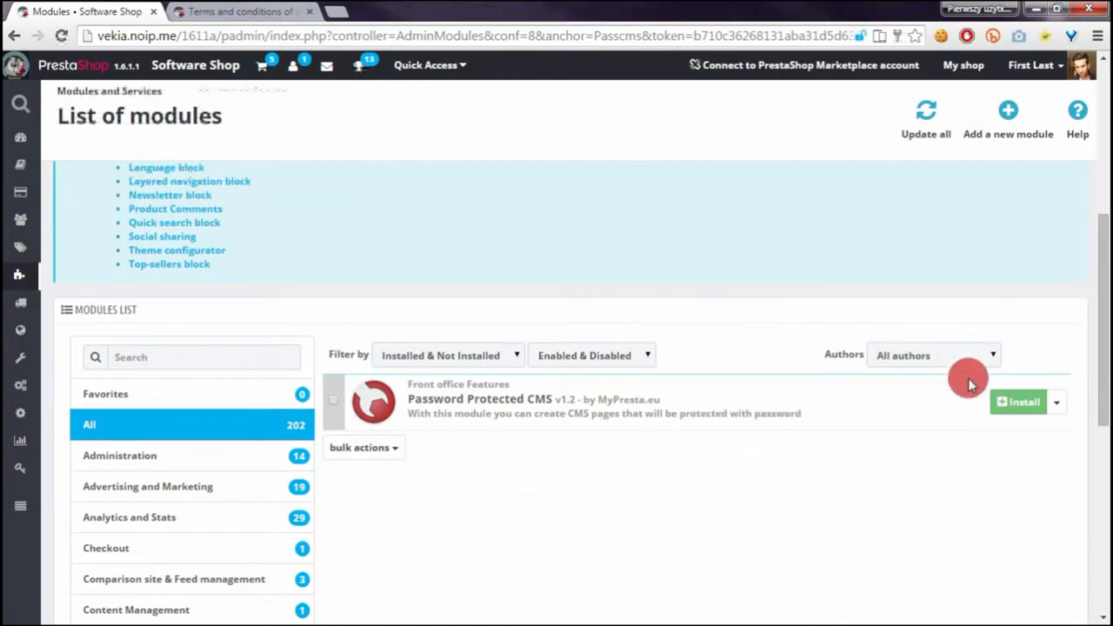
pyautogui.click(1019, 402)
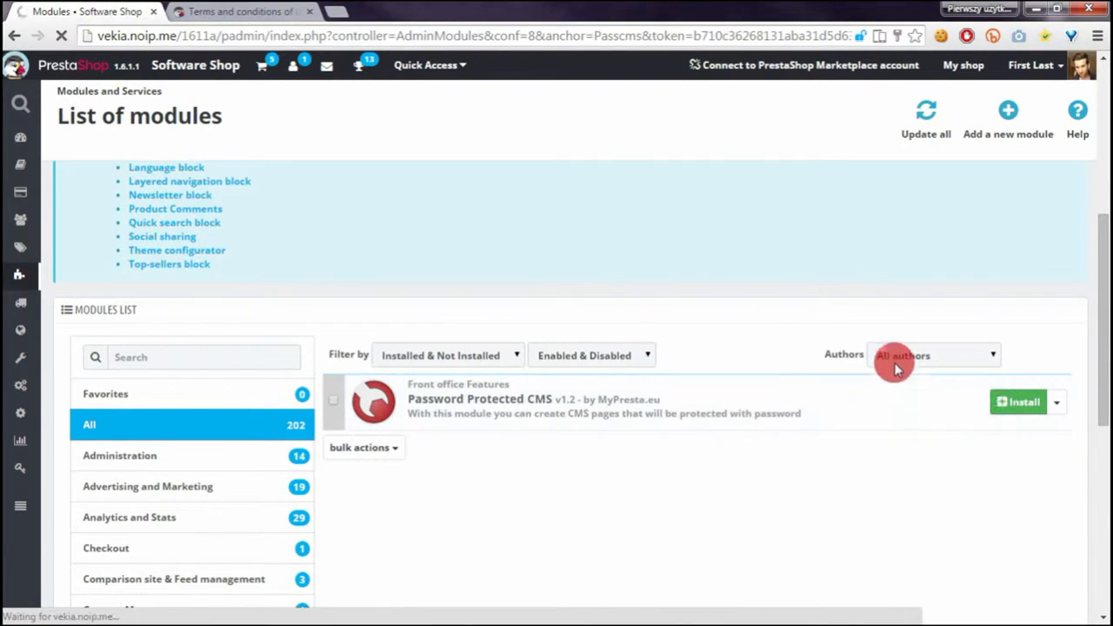
pyautogui.moveTo(541, 203)
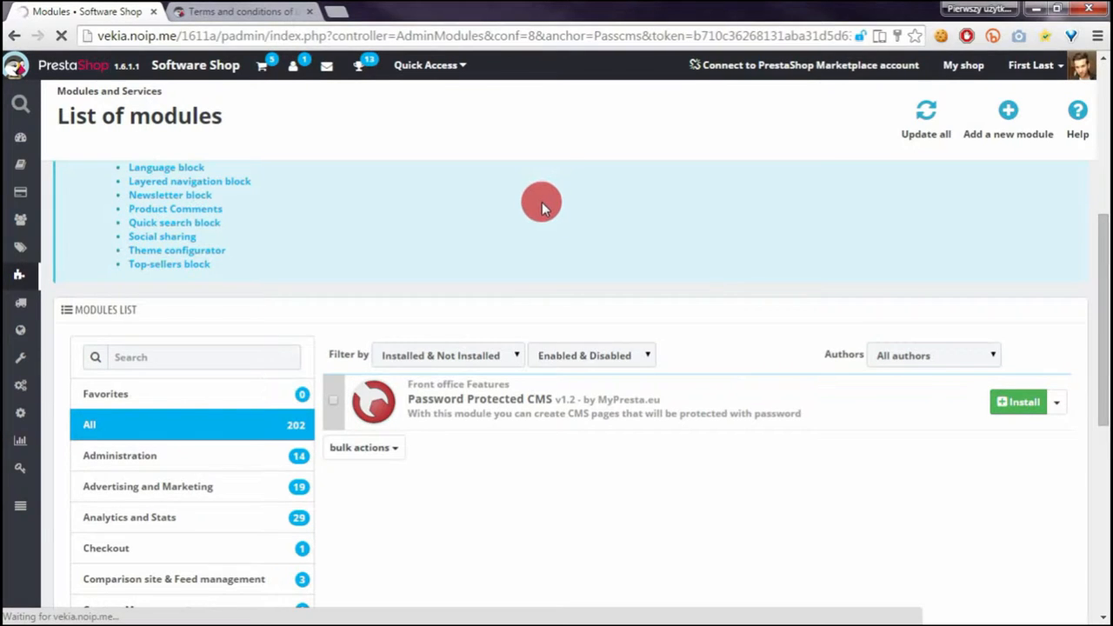
pyautogui.moveTo(529, 213)
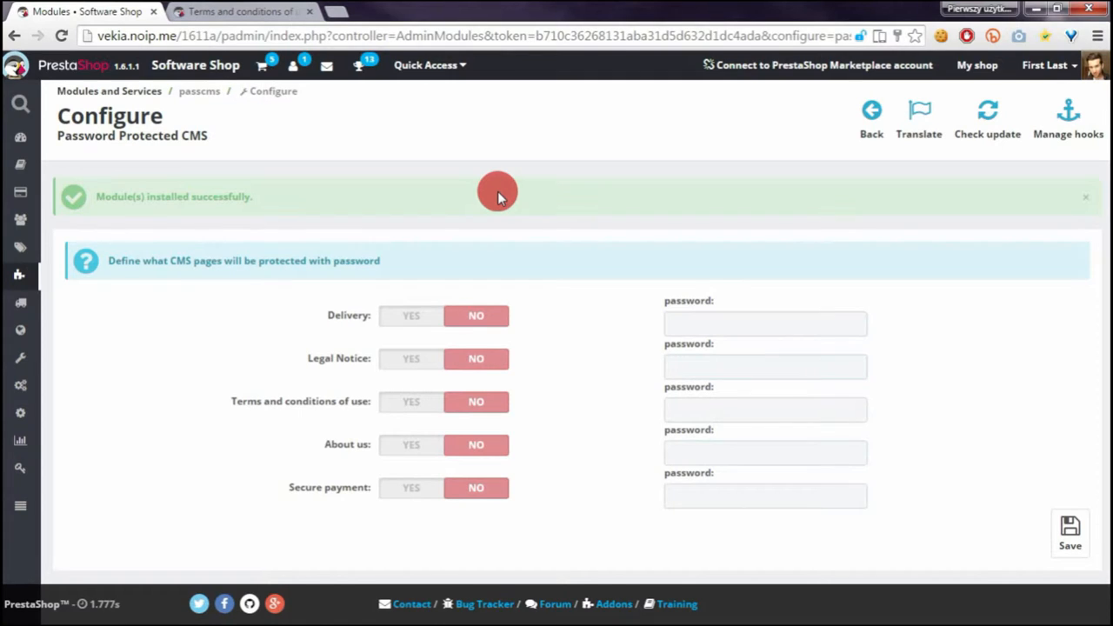
pyautogui.moveTo(470, 228)
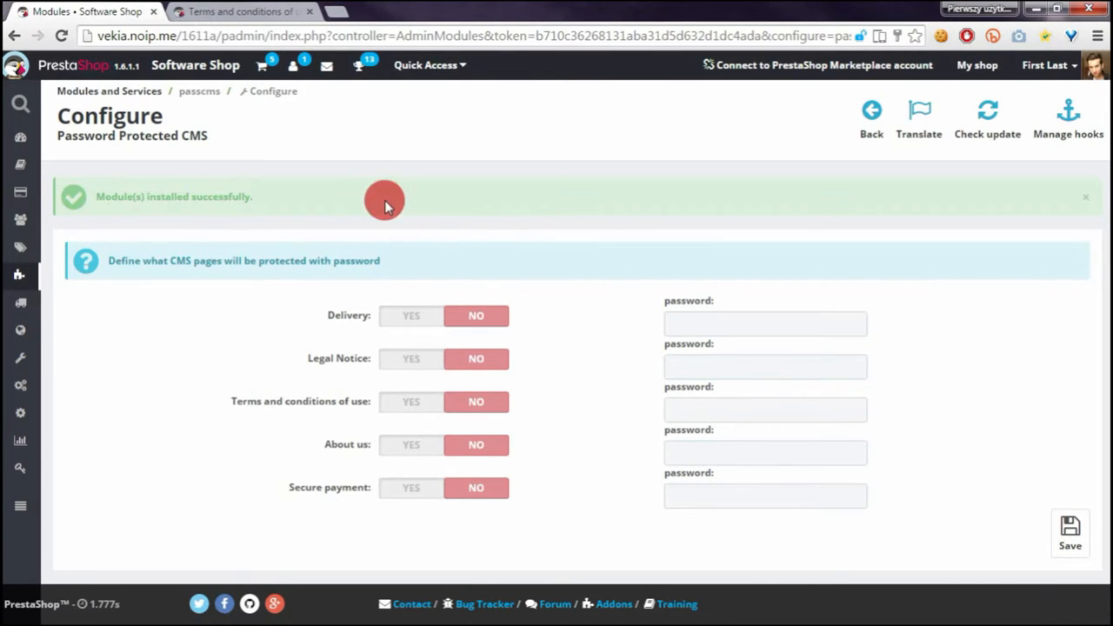
# Switch to the storefront Terms and conditions of use page.
pyautogui.click(243, 12)
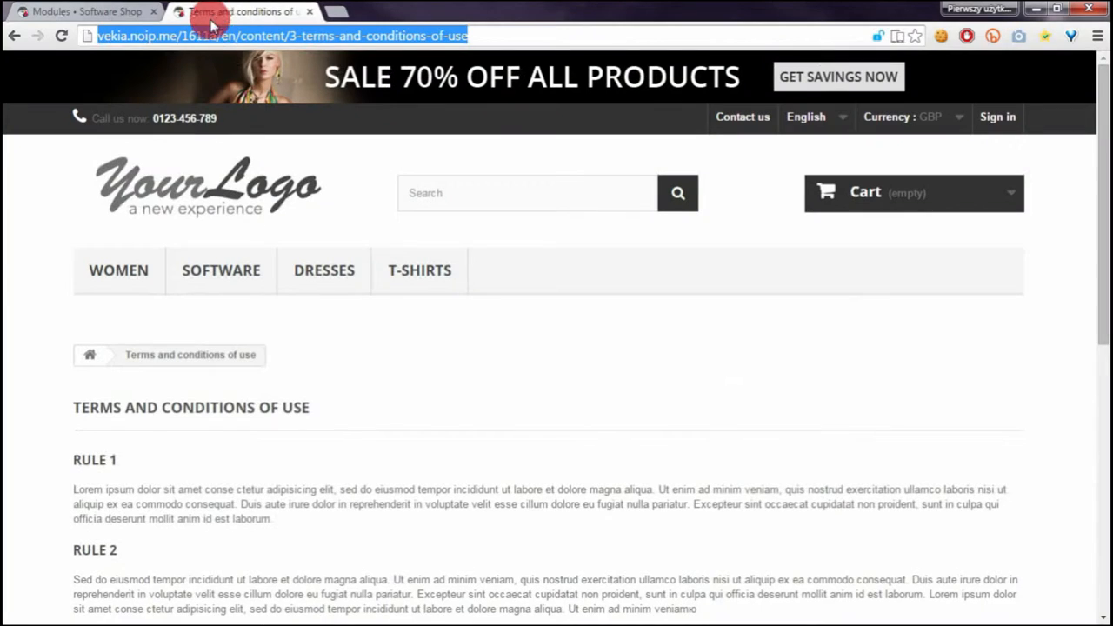
# Return to the Password Protected CMS Configure page in the back office.
pyautogui.click(61, 36)
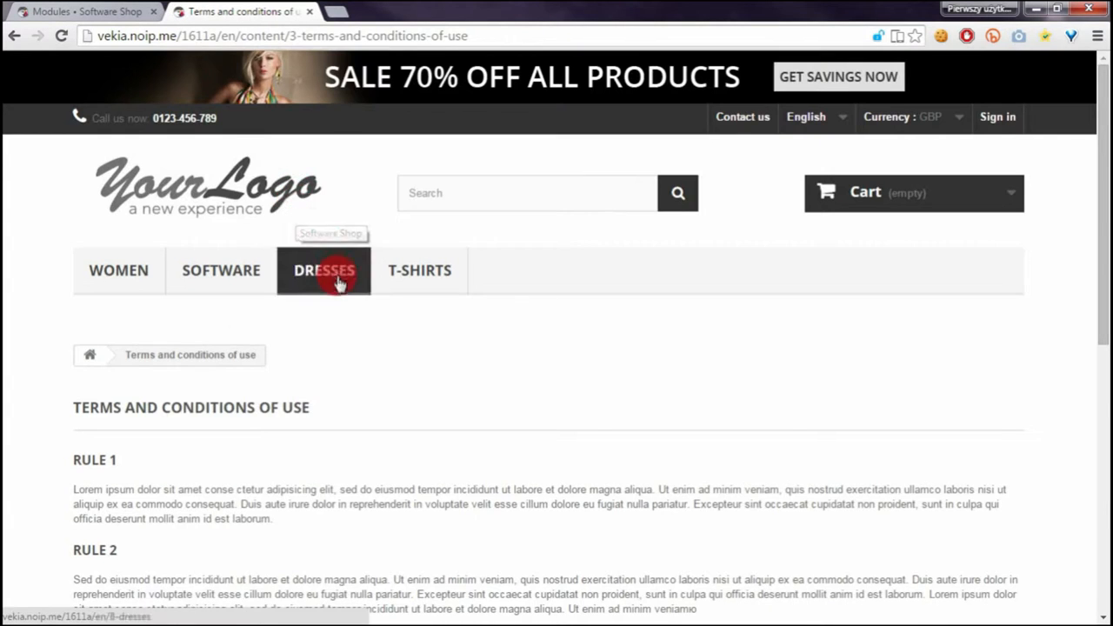
pyautogui.click(83, 11)
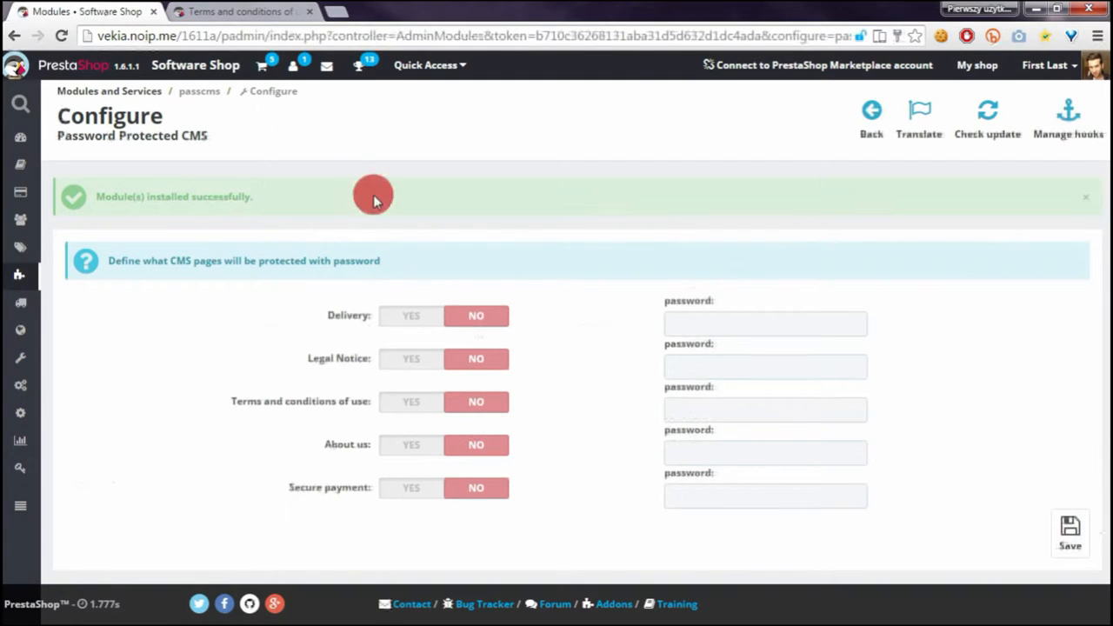
# Set Terms and conditions of use to YES, enter its password, and save.
pyautogui.click(412, 401)
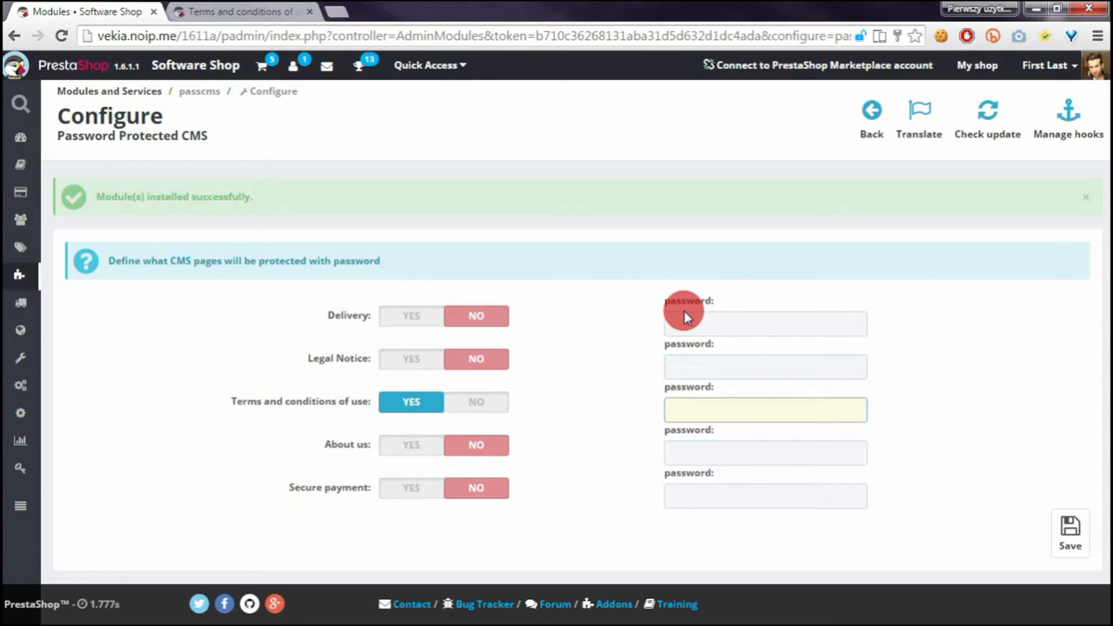
pyautogui.click(766, 410)
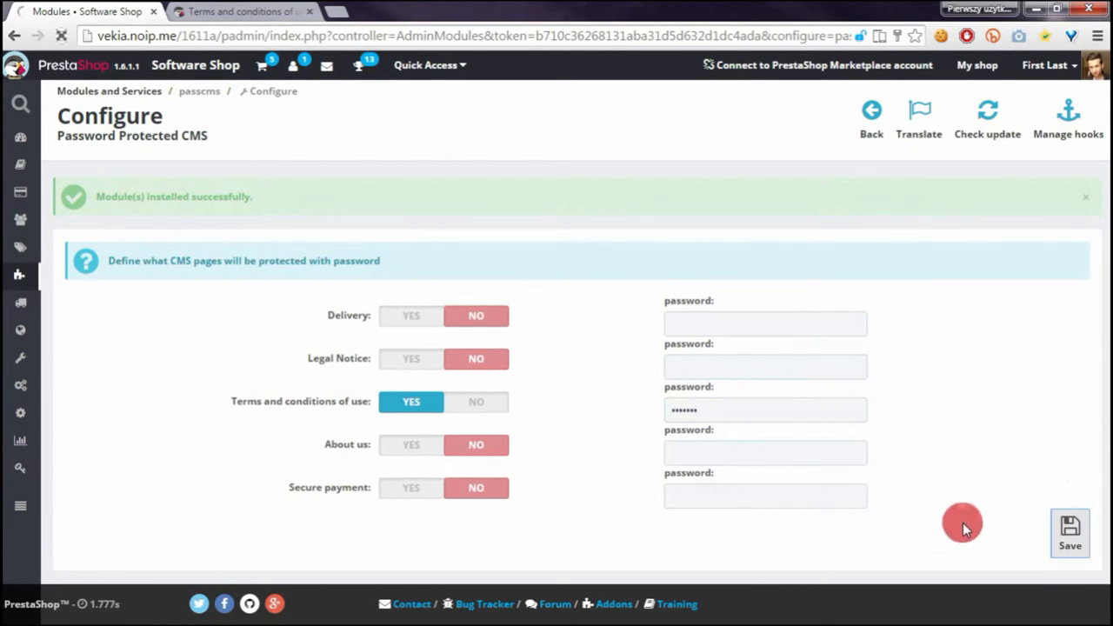
pyautogui.click(244, 11)
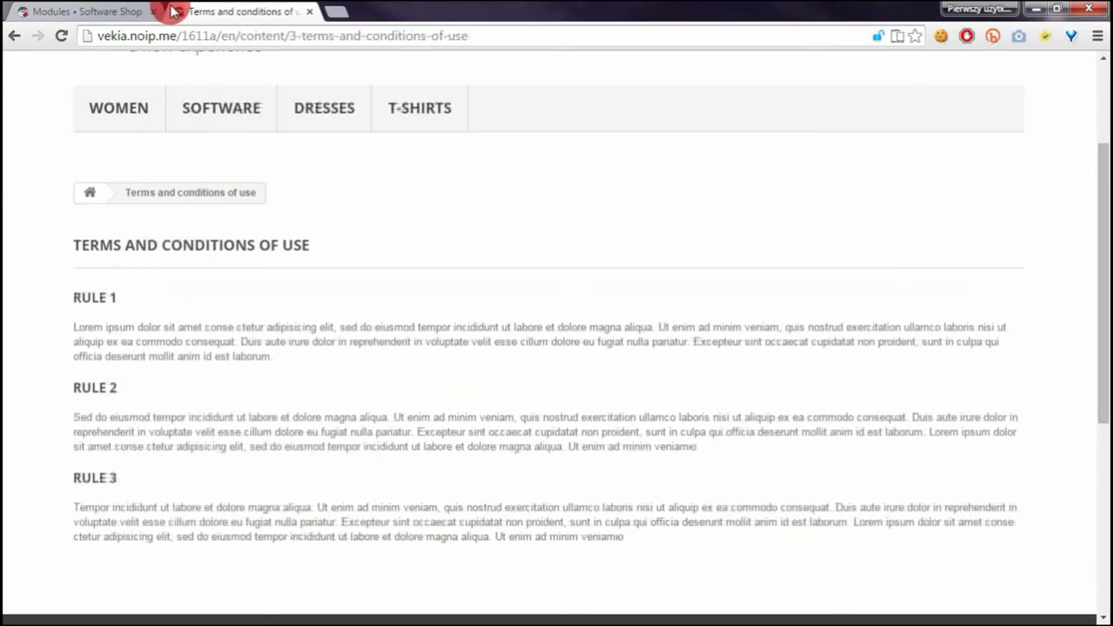
# Reload the storefront Terms page and submit a password, which gets rejected.
pyautogui.click(61, 35)
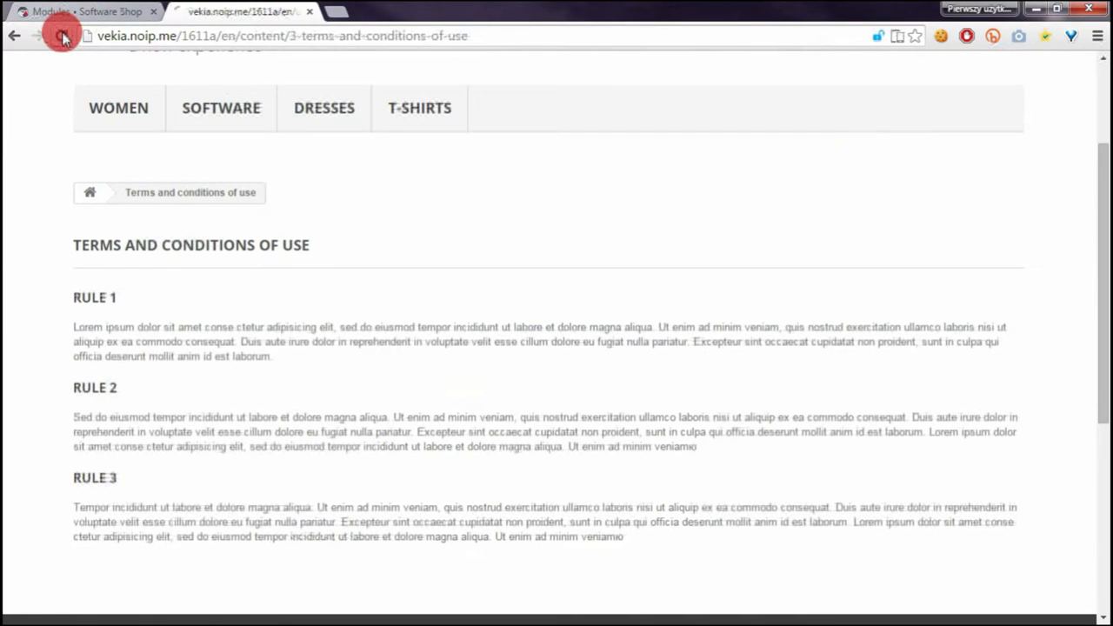
pyautogui.click(62, 36)
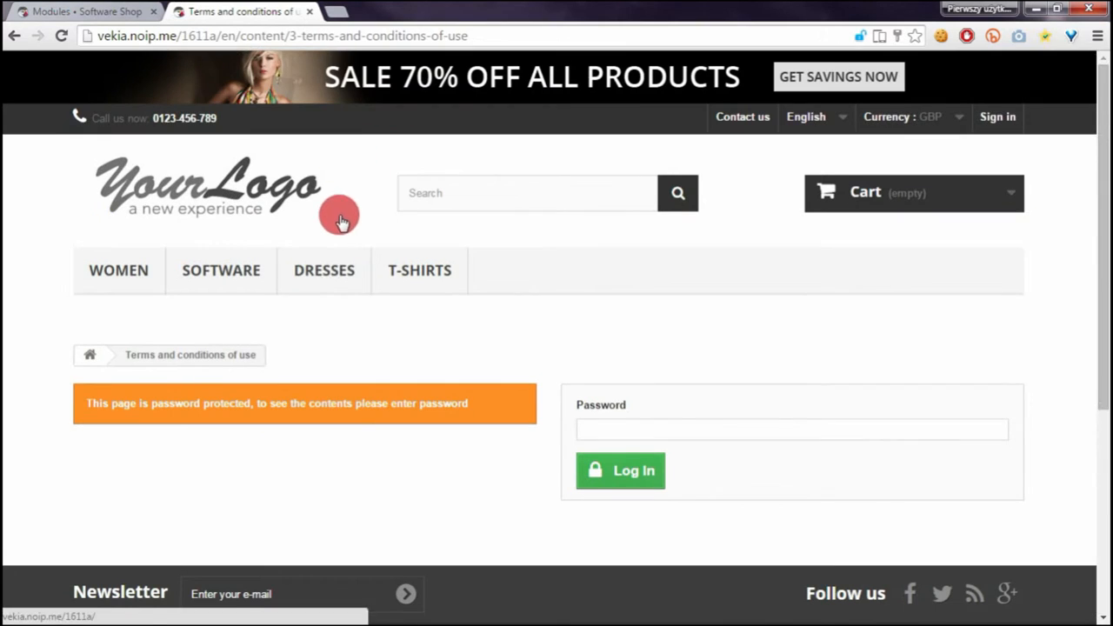
pyautogui.scroll(-3)
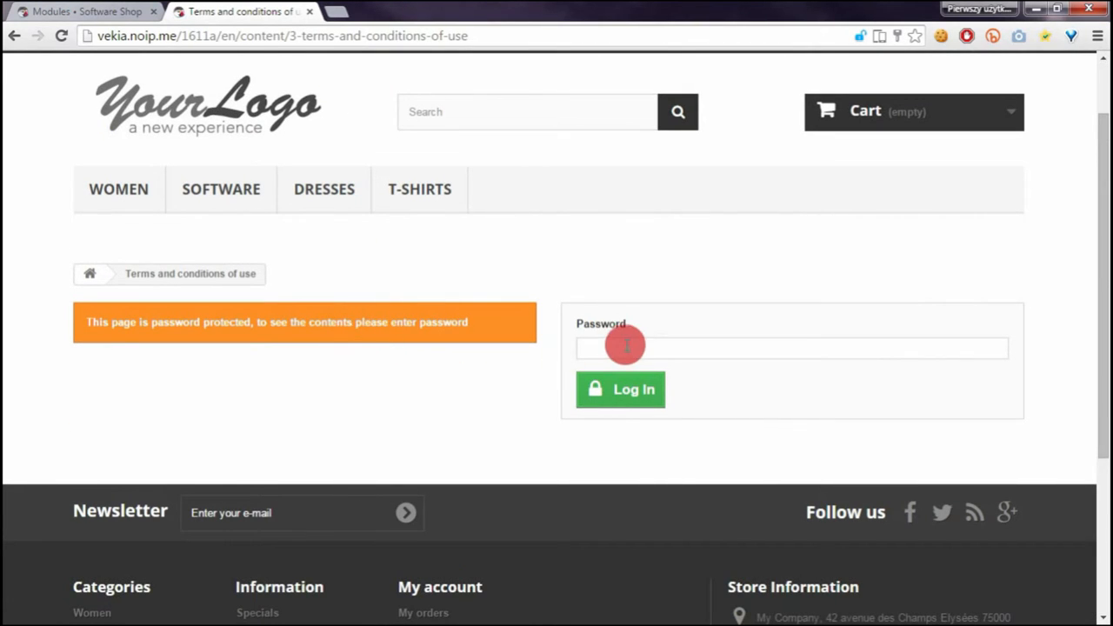
pyautogui.click(791, 348)
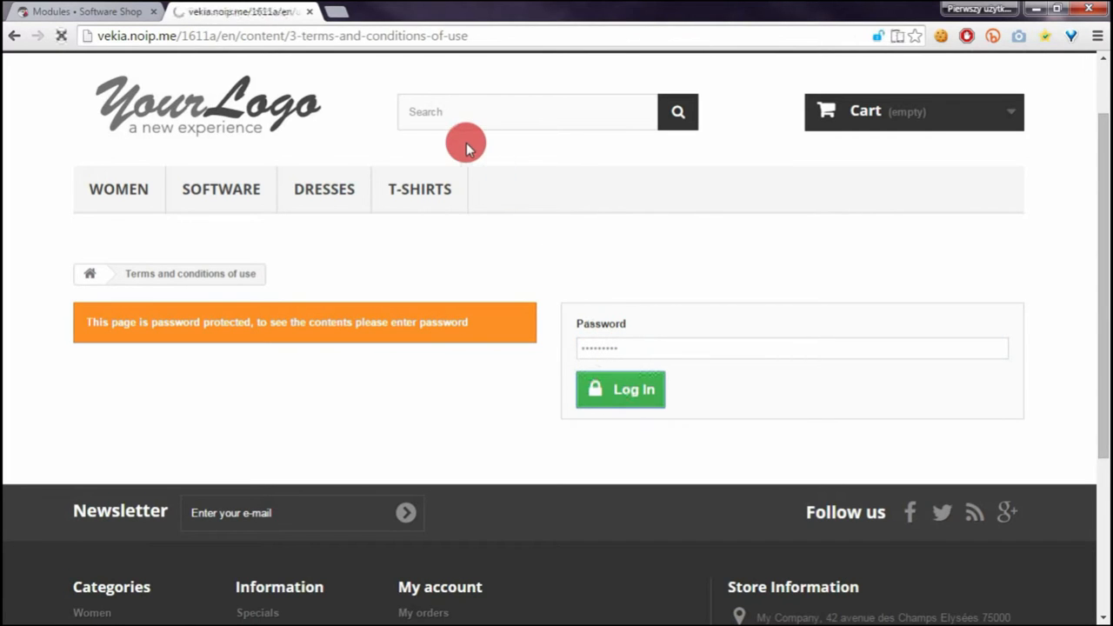
pyautogui.click(620, 390)
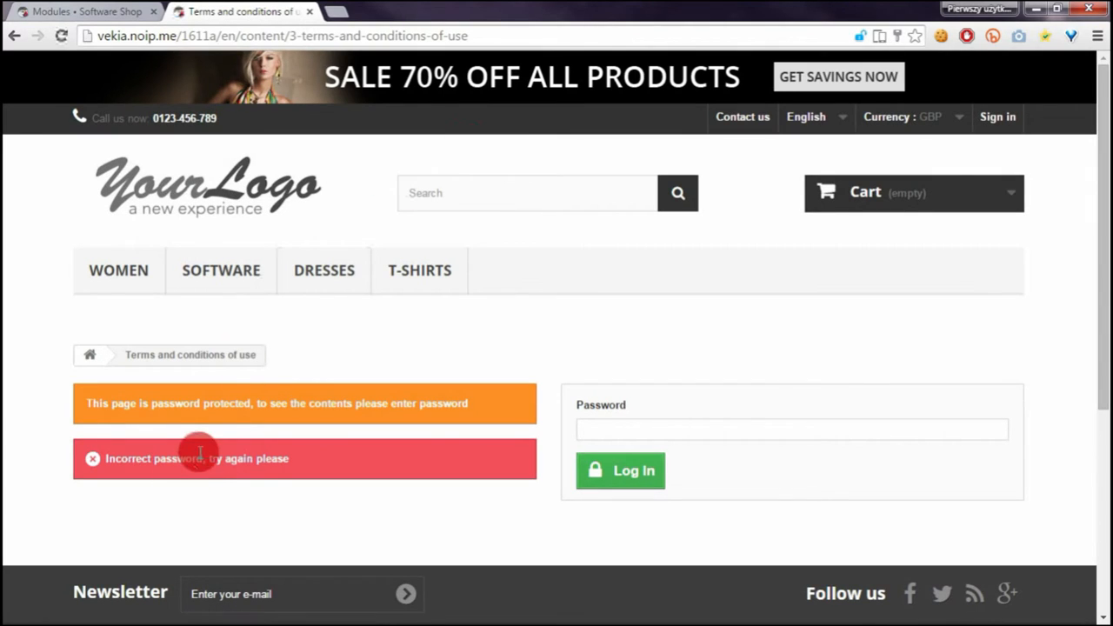
# Log in with the correct password and scroll through the Terms rules.
pyautogui.click(792, 429)
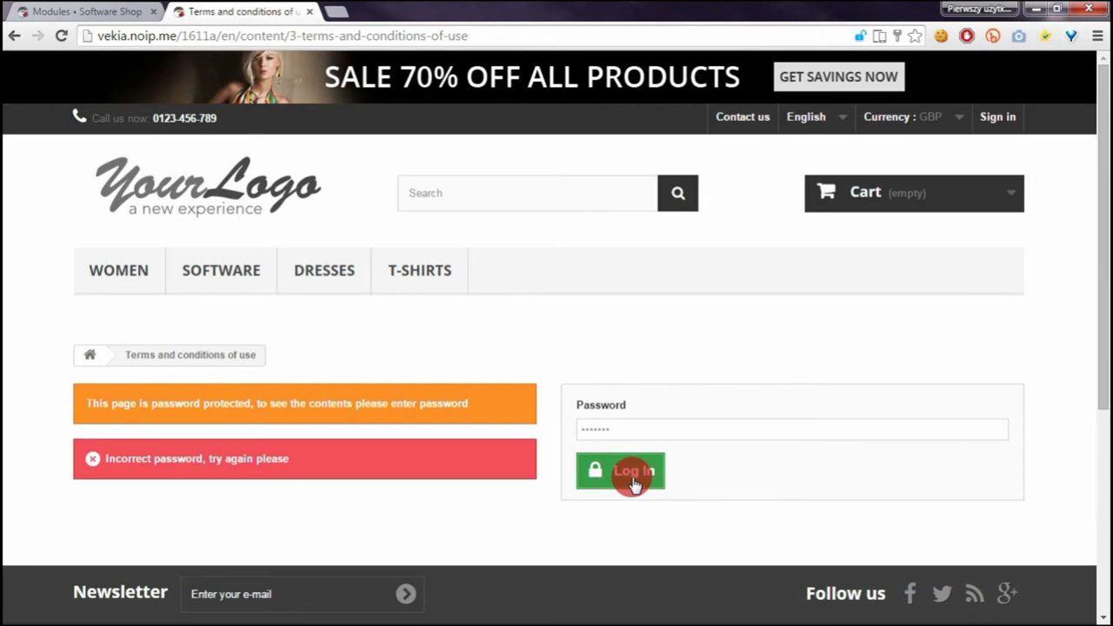
pyautogui.click(621, 471)
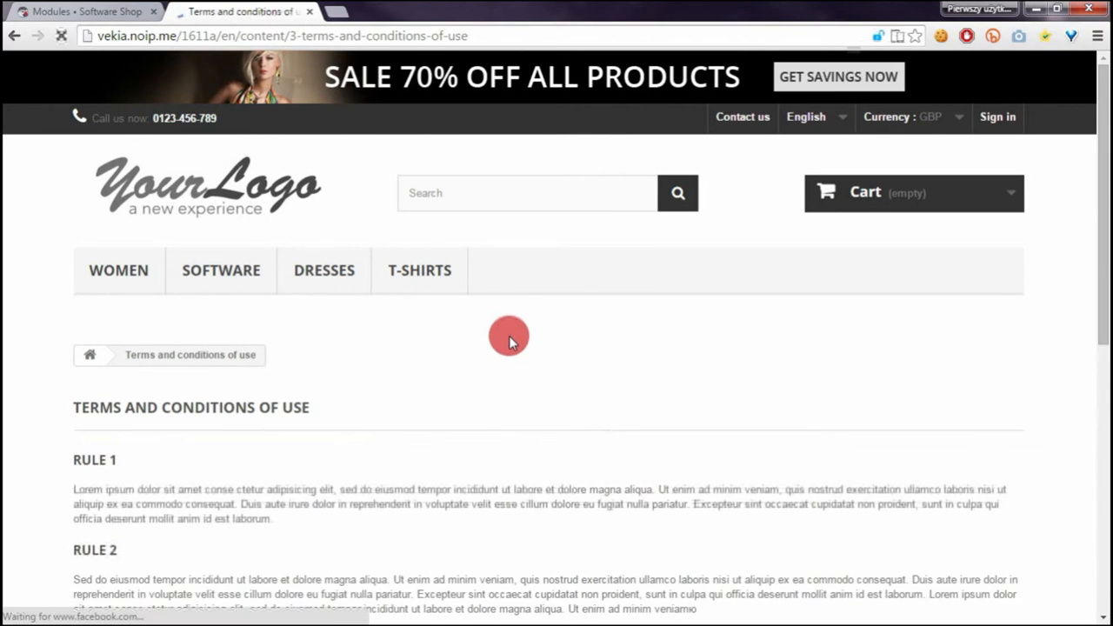
pyautogui.scroll(-3)
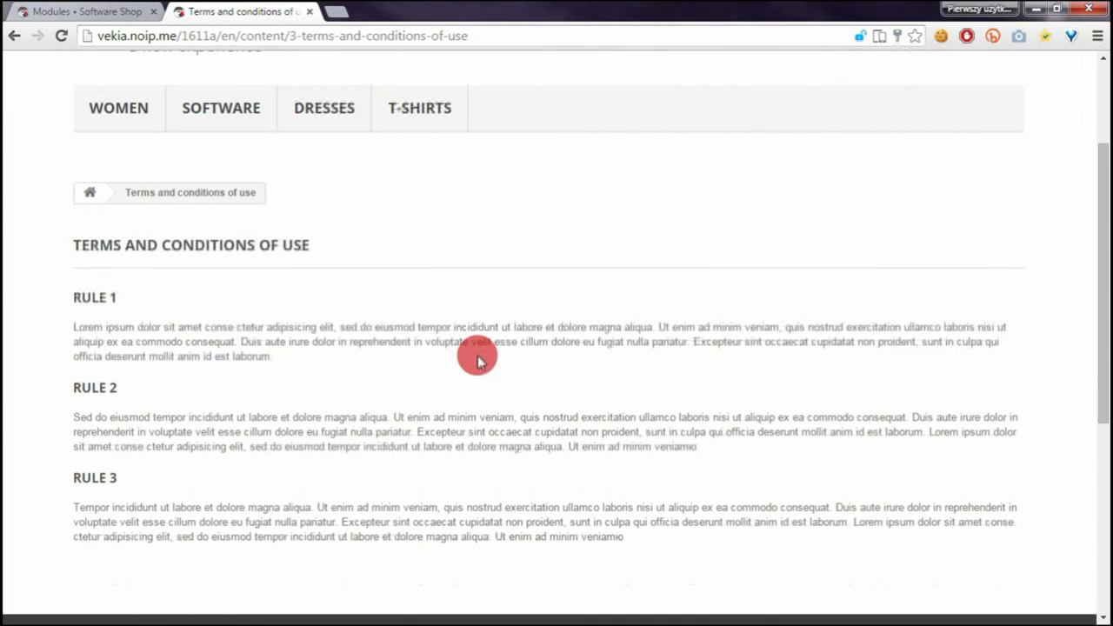
pyautogui.scroll(-3)
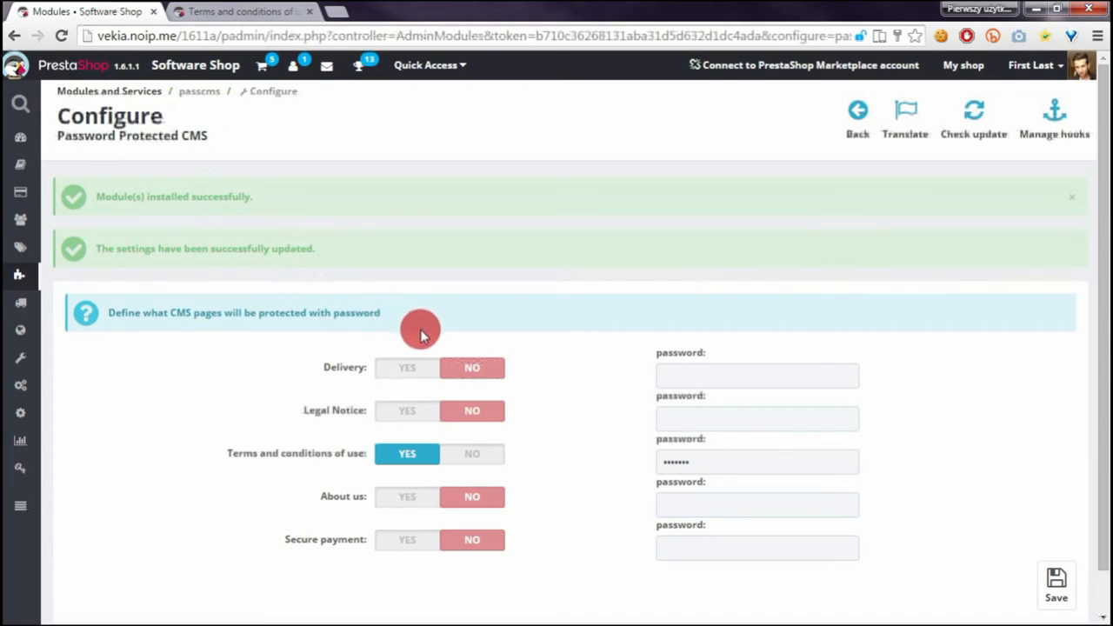
pyautogui.moveTo(427, 378)
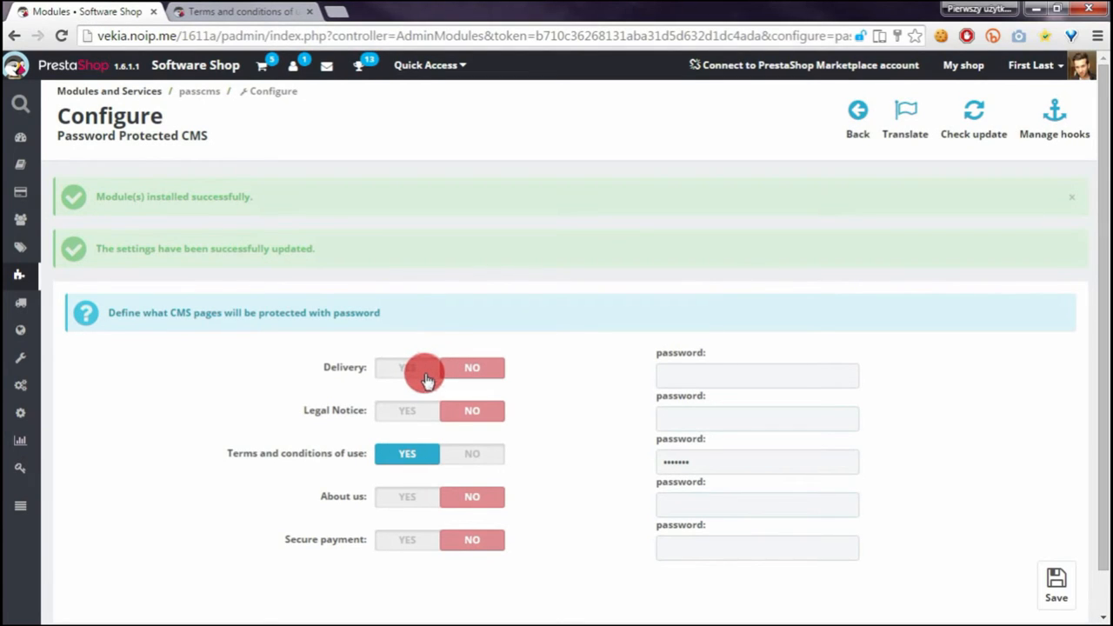
pyautogui.moveTo(131, 417)
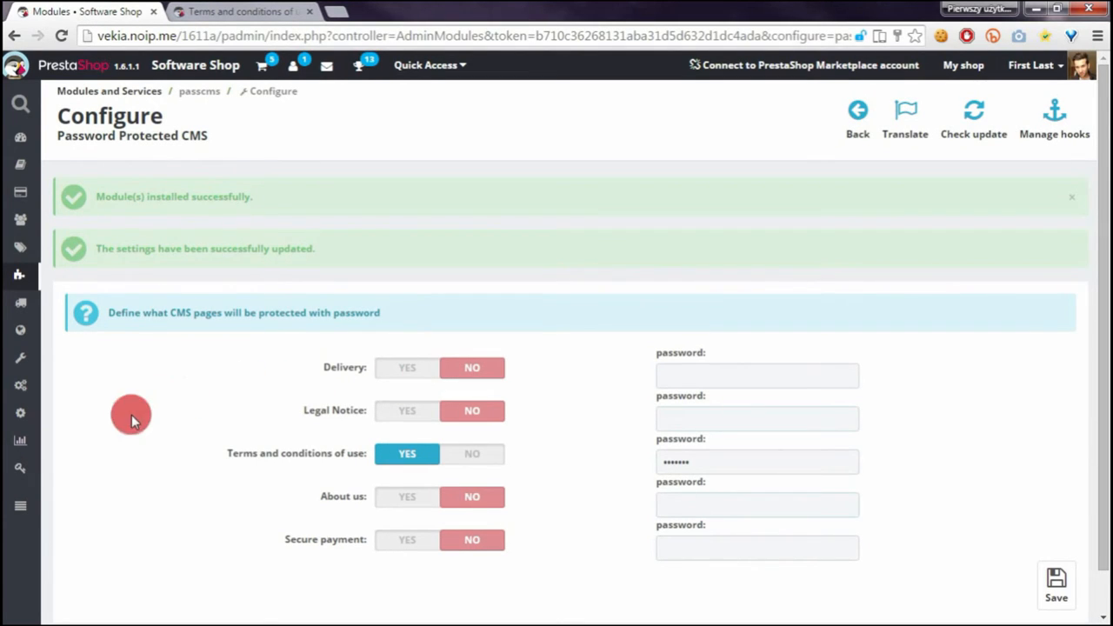
pyautogui.moveTo(606, 345)
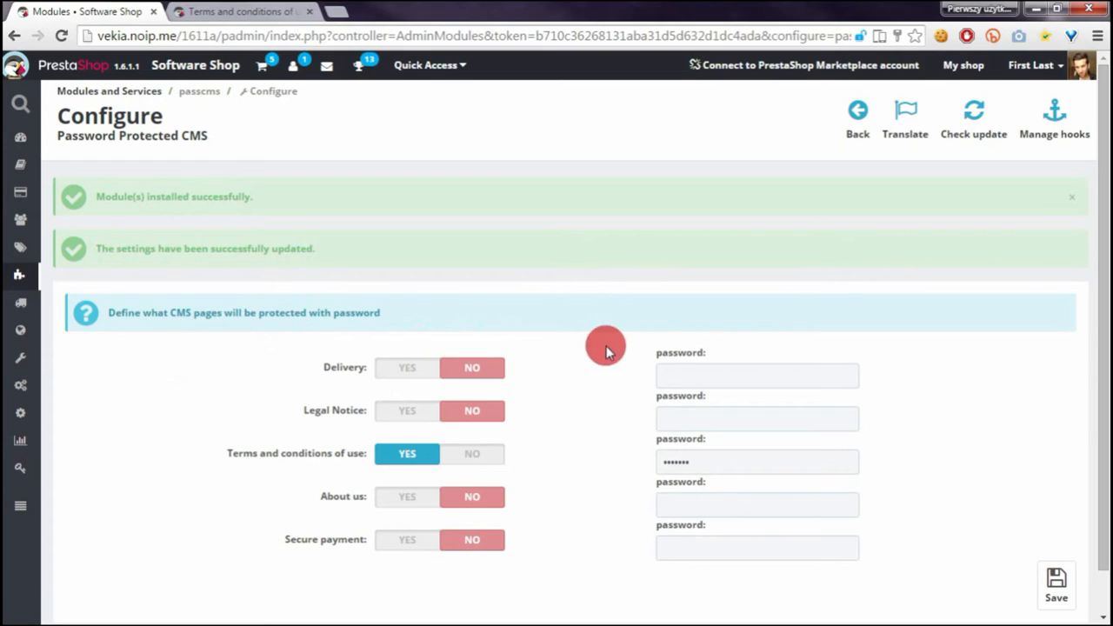